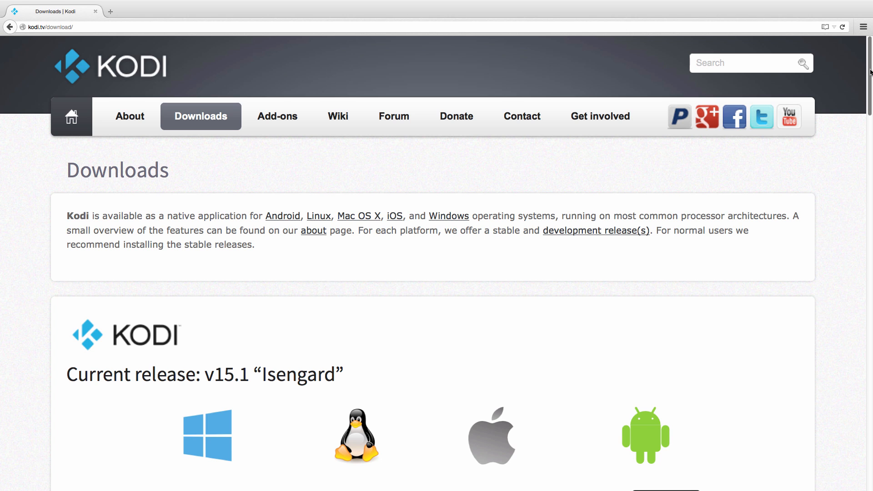
- Cancel the USB Storage Problem warning without erasing the drive and reach System settings
{"action": "scroll", "scroll_direction": "down", "scroll_amount": 3}
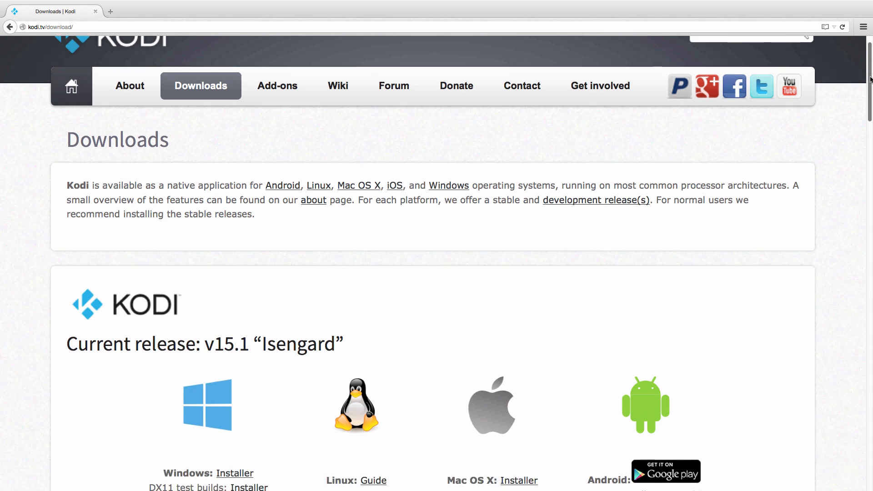
{"action": "scroll", "scroll_direction": "down", "scroll_amount": 3}
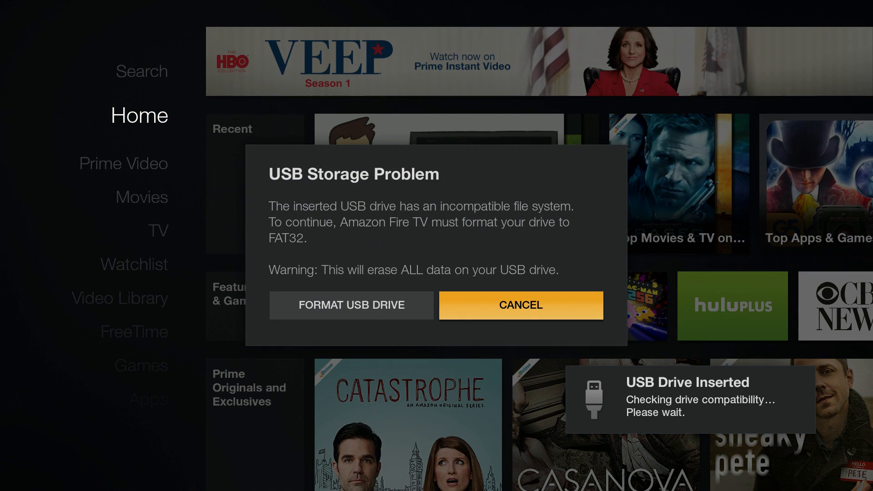
{"action": "left_click", "coordinate": [351, 305]}
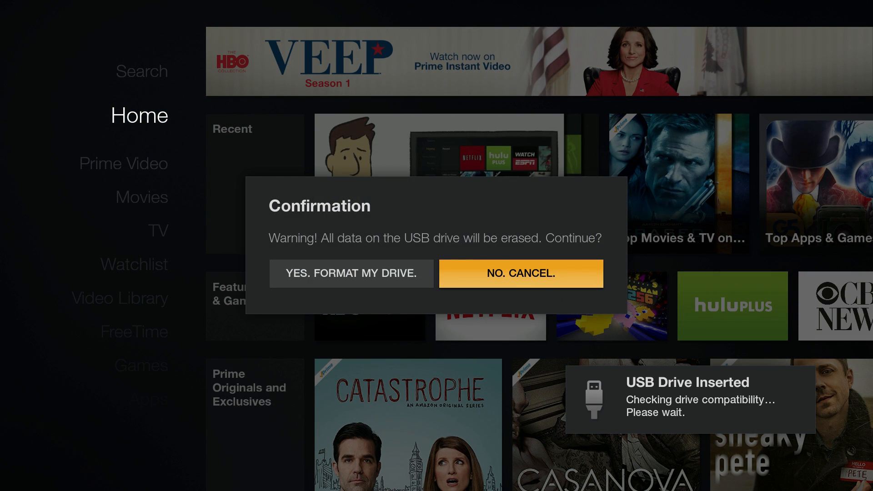
{"action": "left_click", "coordinate": [351, 273]}
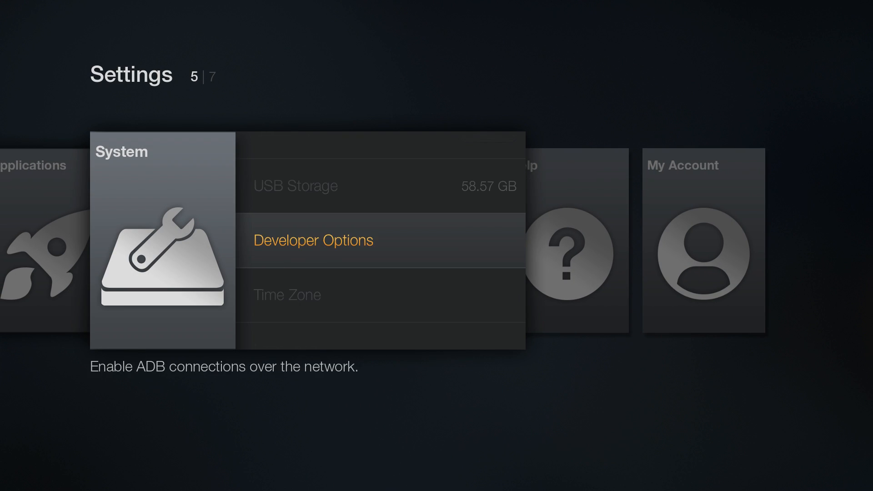
- Enable Apps from Unknown Sources in Developer Options and accept the warning
{"action": "left_click", "coordinate": [313, 240]}
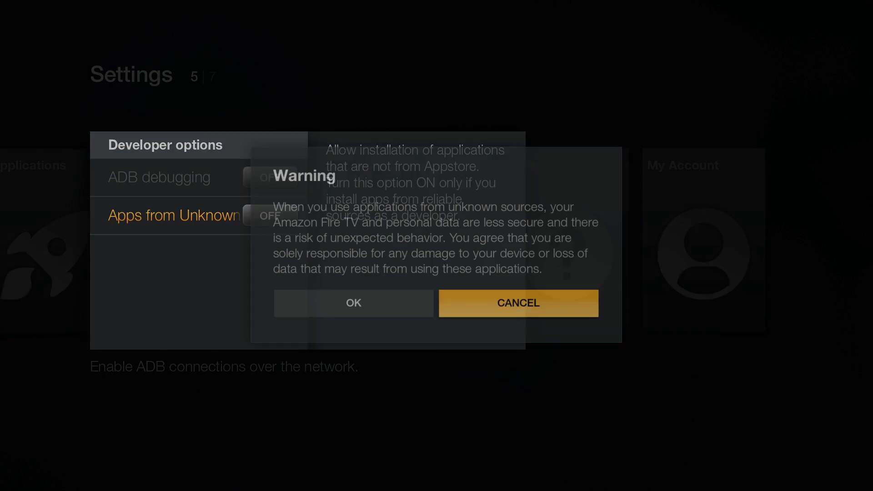
{"action": "left_click", "coordinate": [354, 303]}
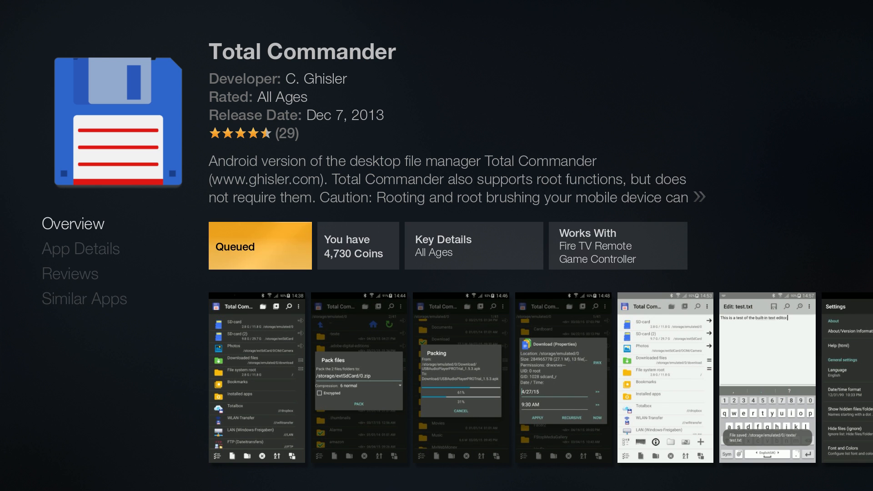
- Download Total Commander from the Appstore and launch it once installed
{"action": "left_click", "coordinate": [260, 246]}
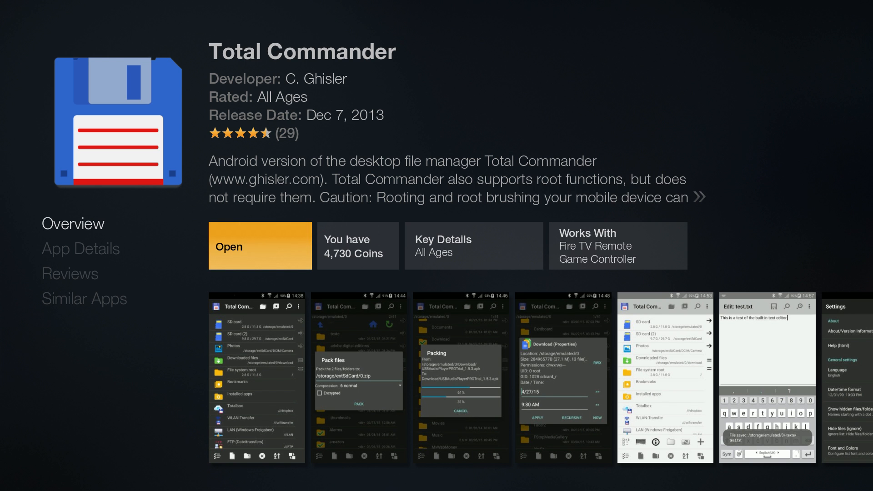
{"action": "left_click", "coordinate": [260, 245]}
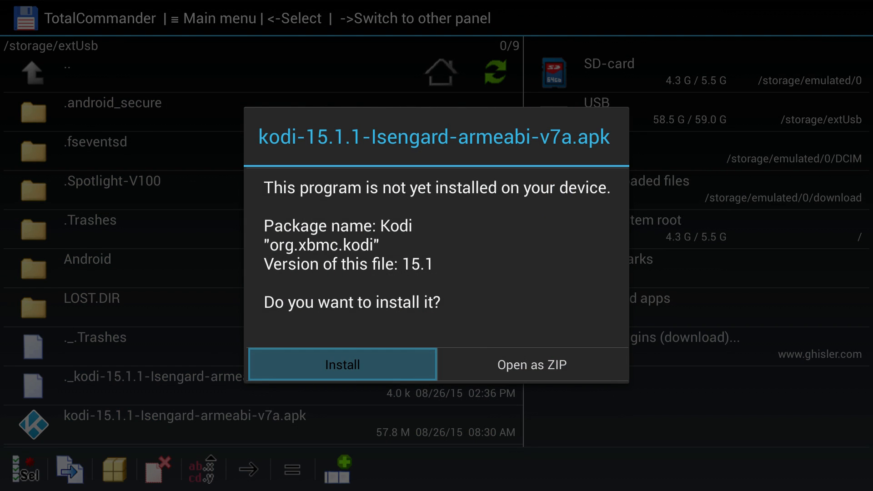
- Install the Kodi 15.1 APK, approve its permissions, and open Kodi
{"action": "left_click", "coordinate": [342, 364]}
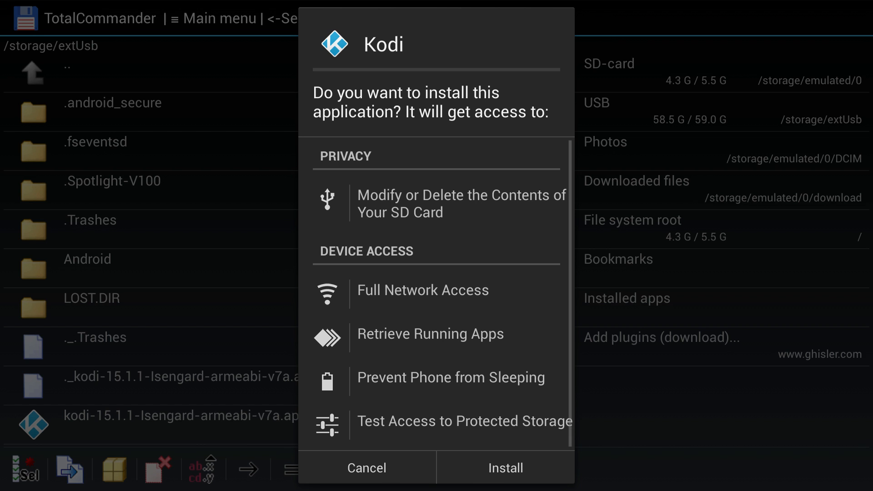
{"action": "left_click", "coordinate": [505, 468]}
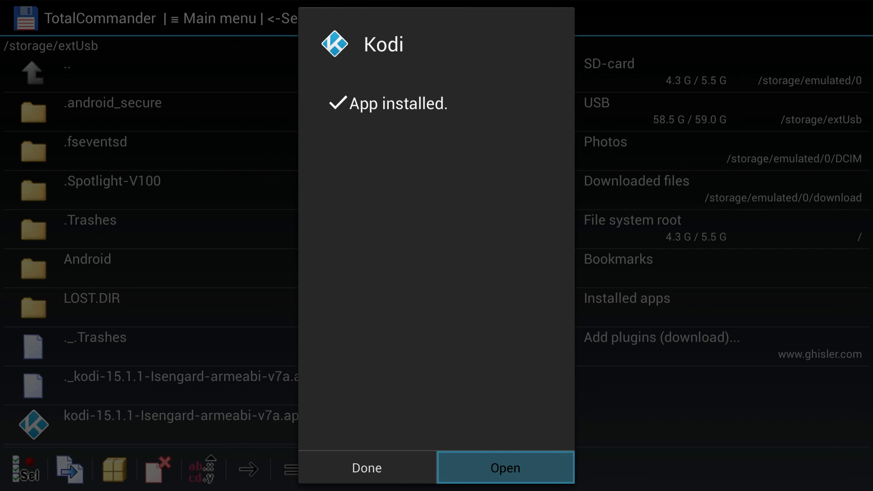
{"action": "left_click", "coordinate": [505, 468]}
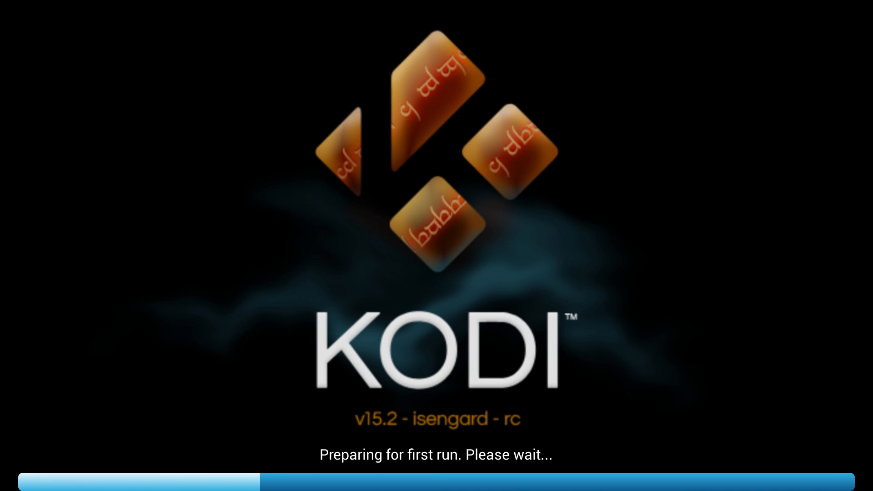